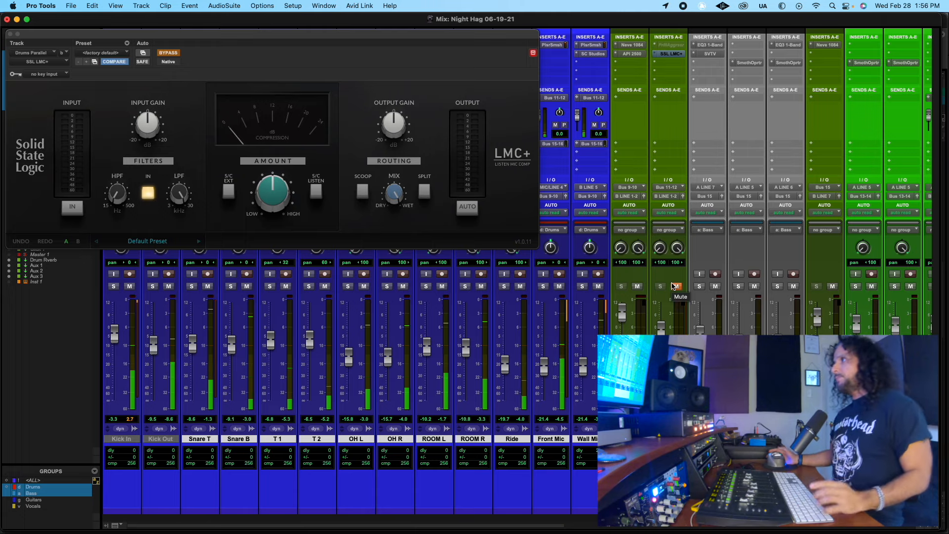
- Unmute the Drums Parallel aux and solo the drum group tracks
{"action": "left_click", "coordinate": [675, 286]}
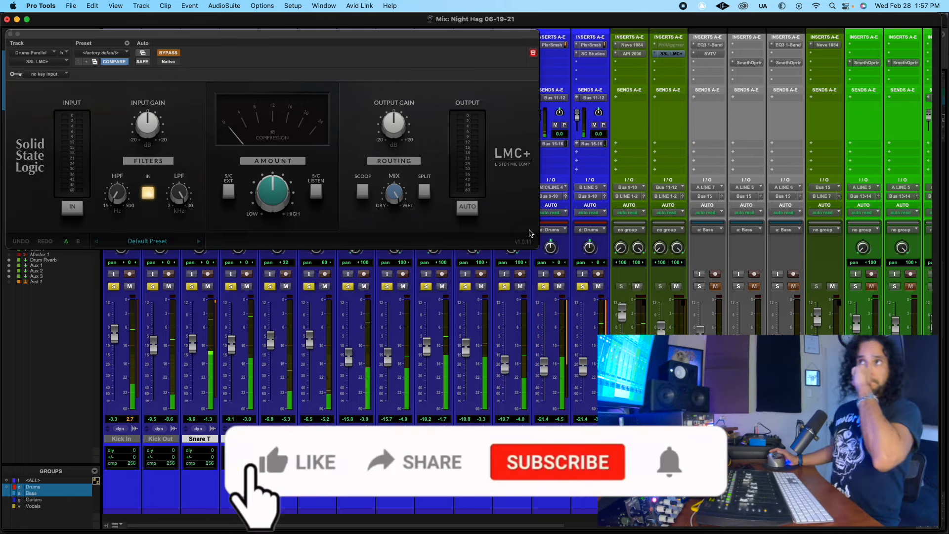
{"action": "left_click", "coordinate": [269, 462]}
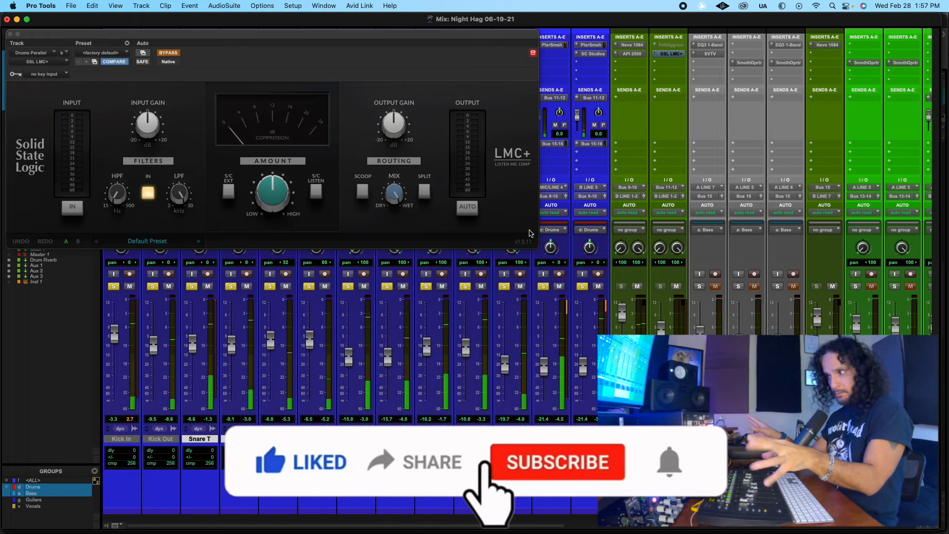
{"action": "left_click", "coordinate": [557, 462]}
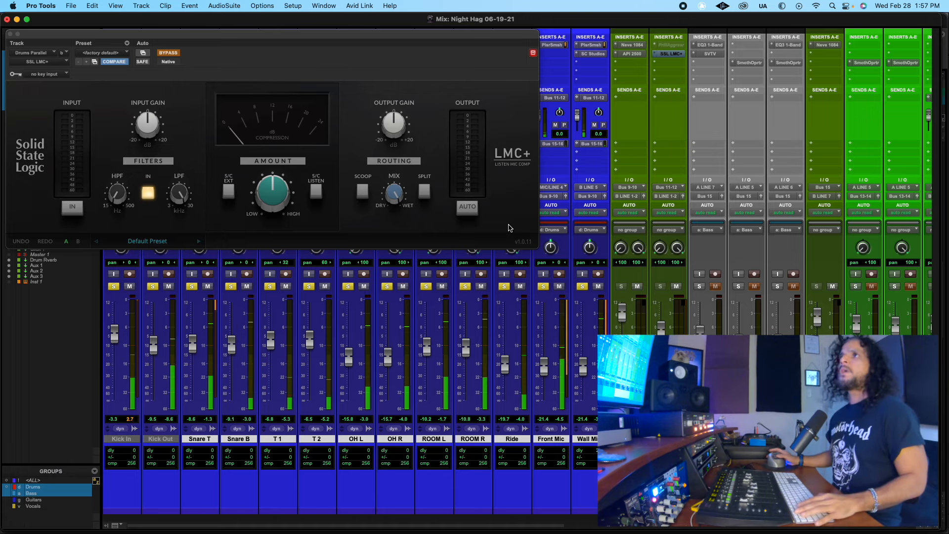
- Switch the LMC+ in, compare it bypassed, and raise input gain to about 1.8 dB
{"action": "left_click", "coordinate": [168, 52]}
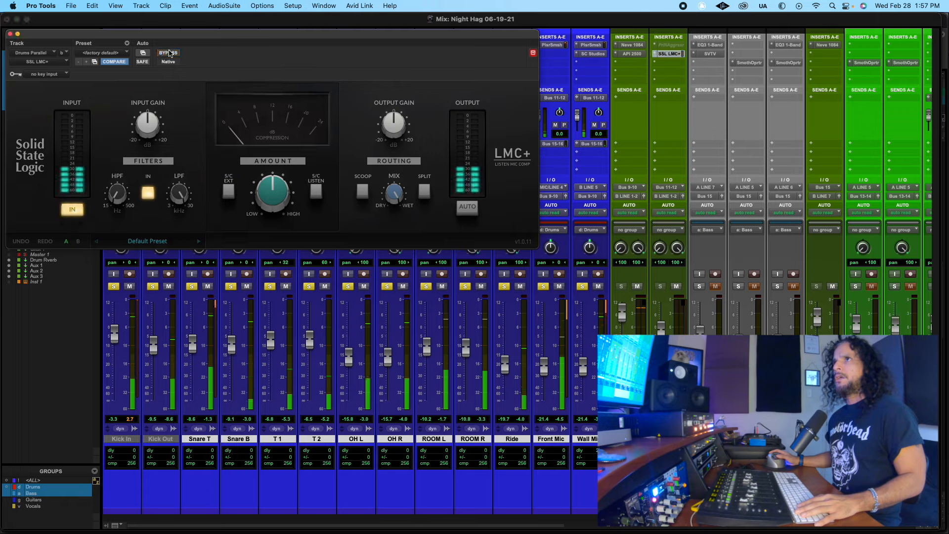
{"action": "mouse_move", "coordinate": [168, 53]}
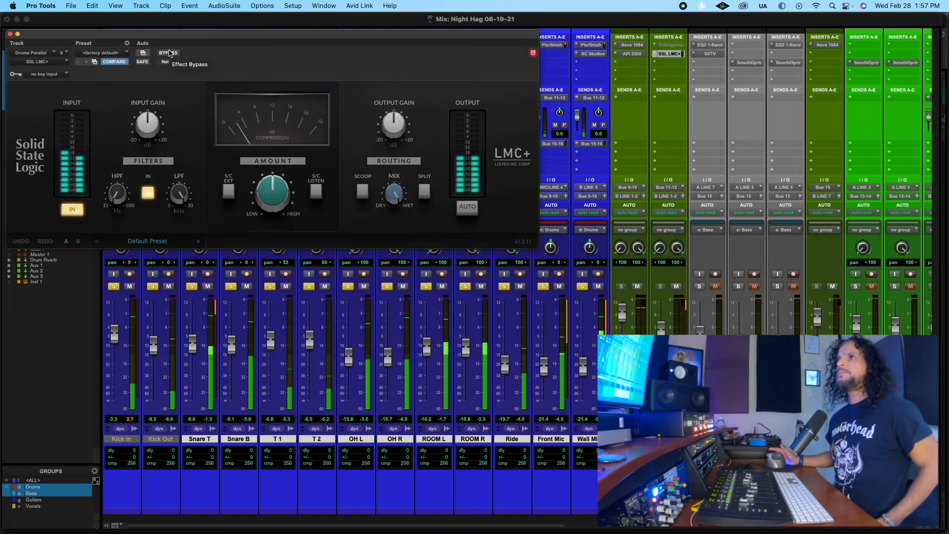
{"action": "left_click", "coordinate": [168, 52]}
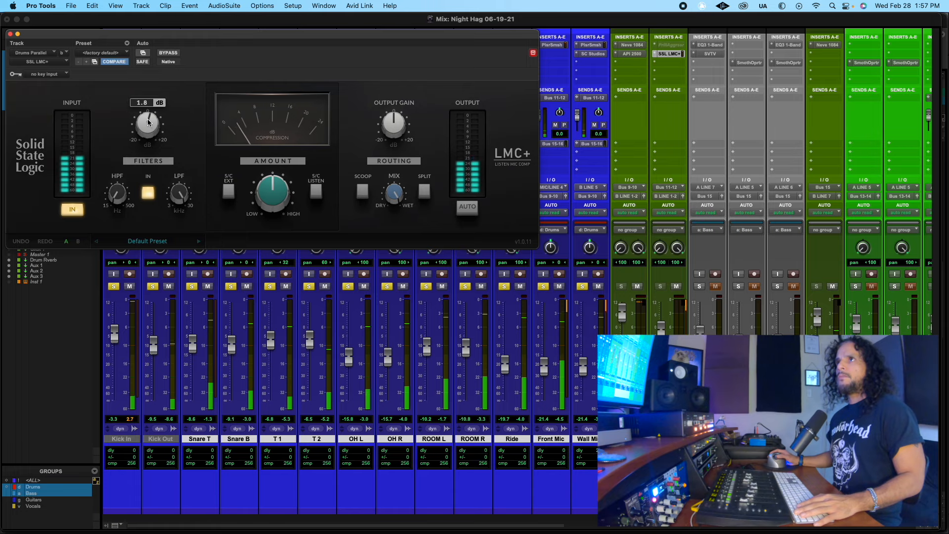
{"action": "left_click_drag", "start_coordinate": [147, 125], "coordinate": [149, 112]}
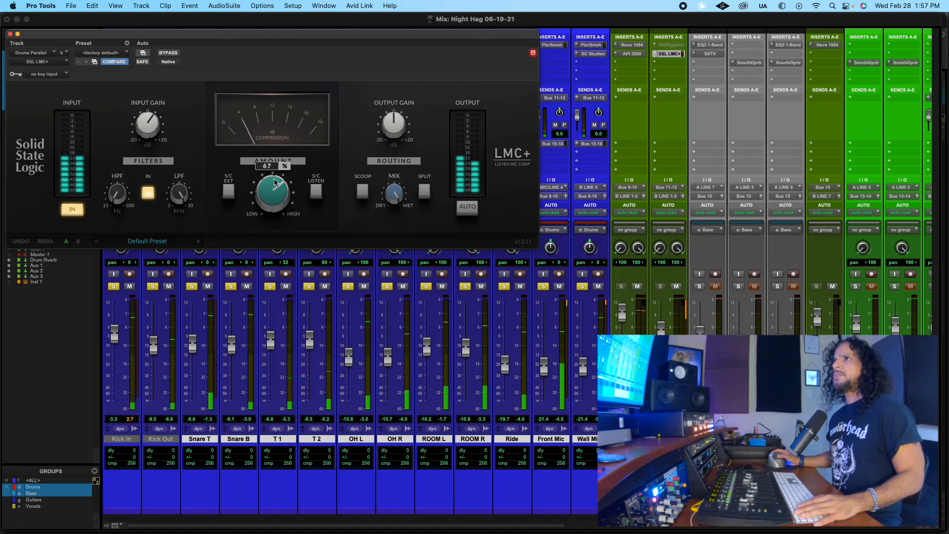
- Adjust the LMC+ amount and toggle the parallel aux mute to compare
{"action": "left_click_drag", "start_coordinate": [272, 191], "coordinate": [272, 179]}
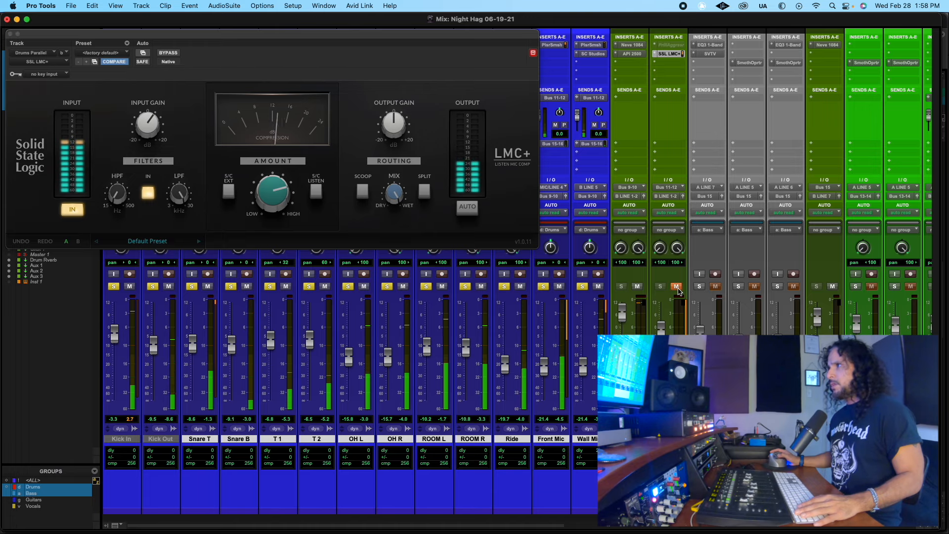
{"action": "mouse_move", "coordinate": [677, 286]}
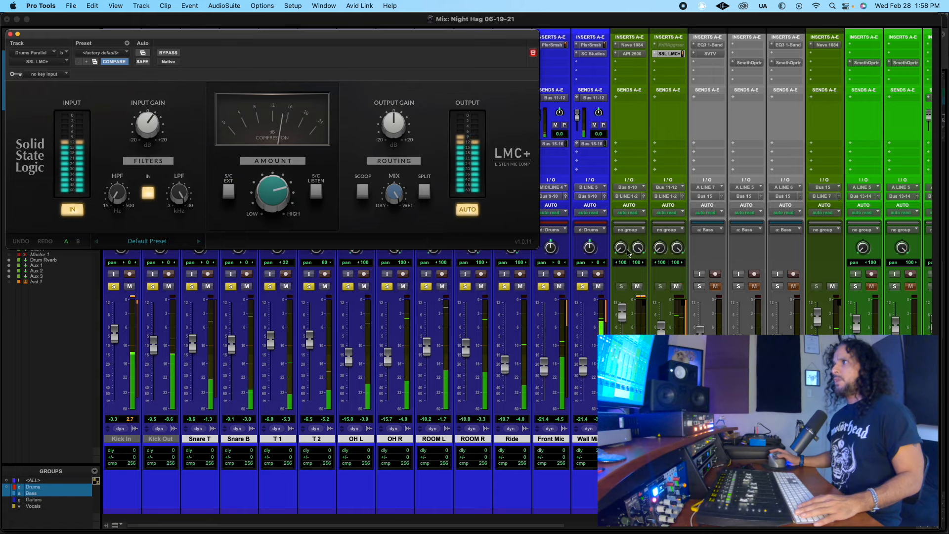
{"action": "mouse_move", "coordinate": [680, 305]}
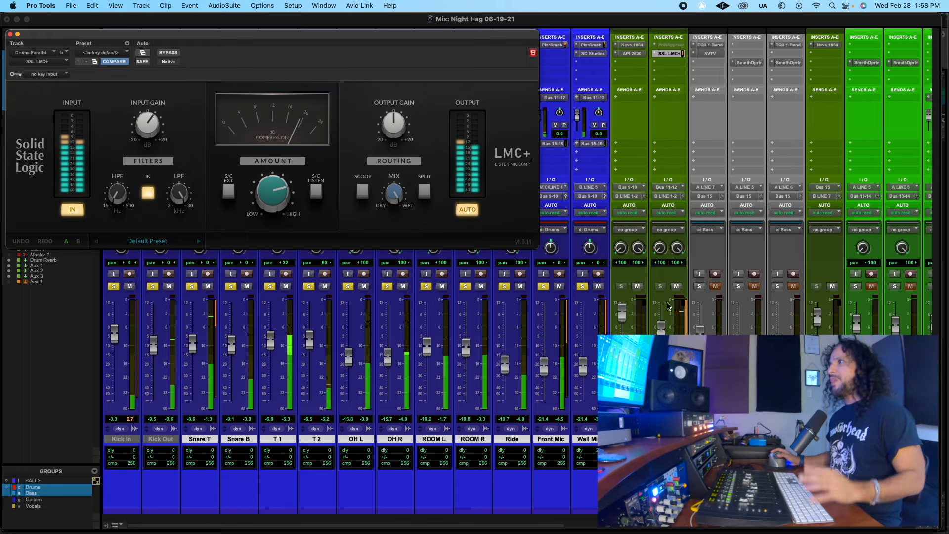
{"action": "left_click", "coordinate": [676, 285]}
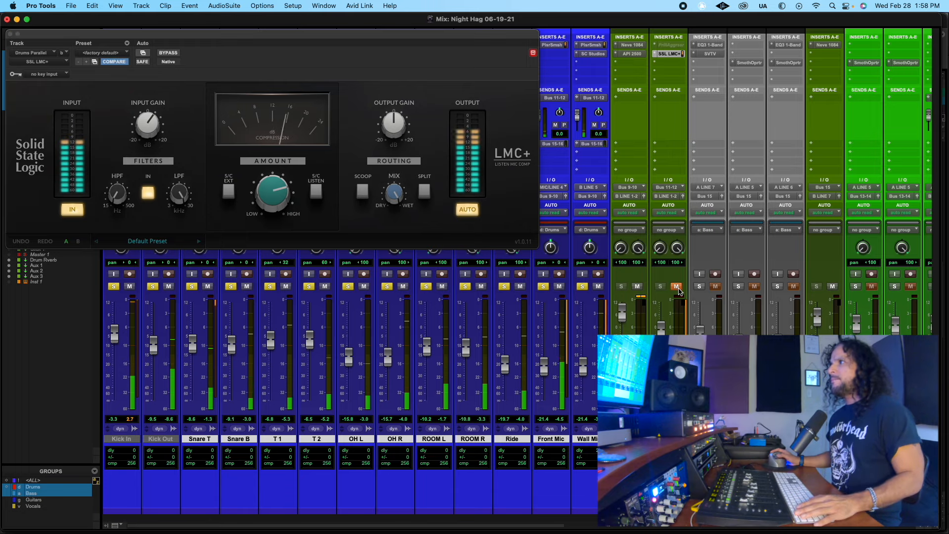
{"action": "mouse_move", "coordinate": [676, 286]}
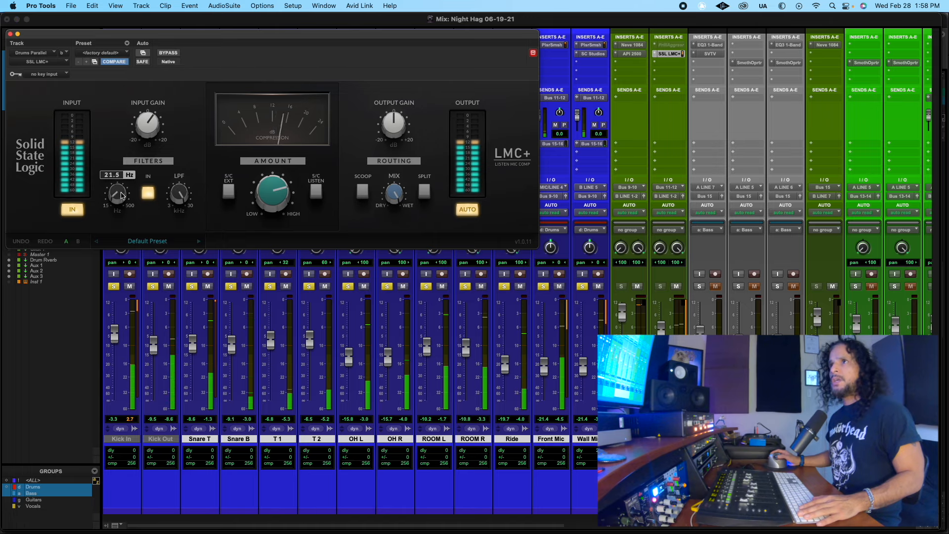
- Set the HPF cutoff and sweep the LPF around 3.0 kHz and back up
{"action": "left_click_drag", "start_coordinate": [117, 193], "coordinate": [120, 188]}
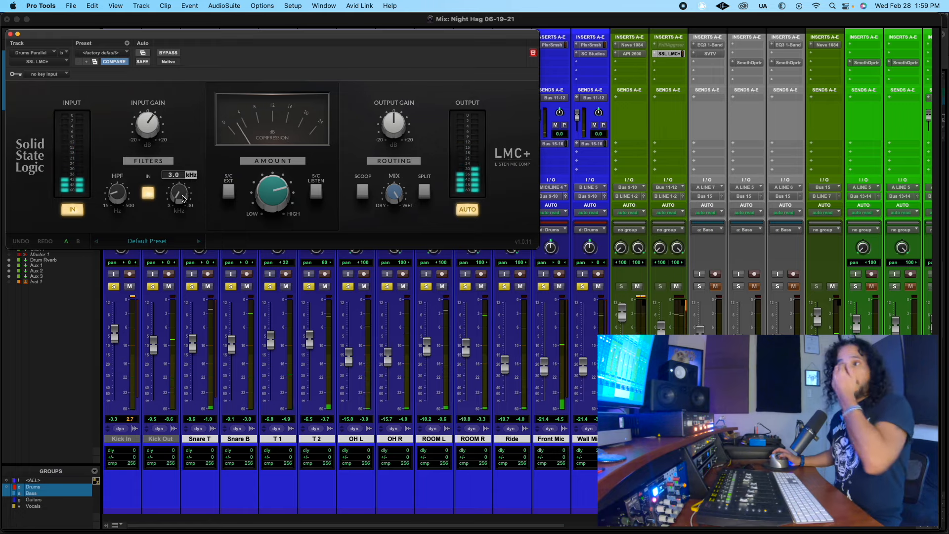
{"action": "left_click", "coordinate": [179, 194]}
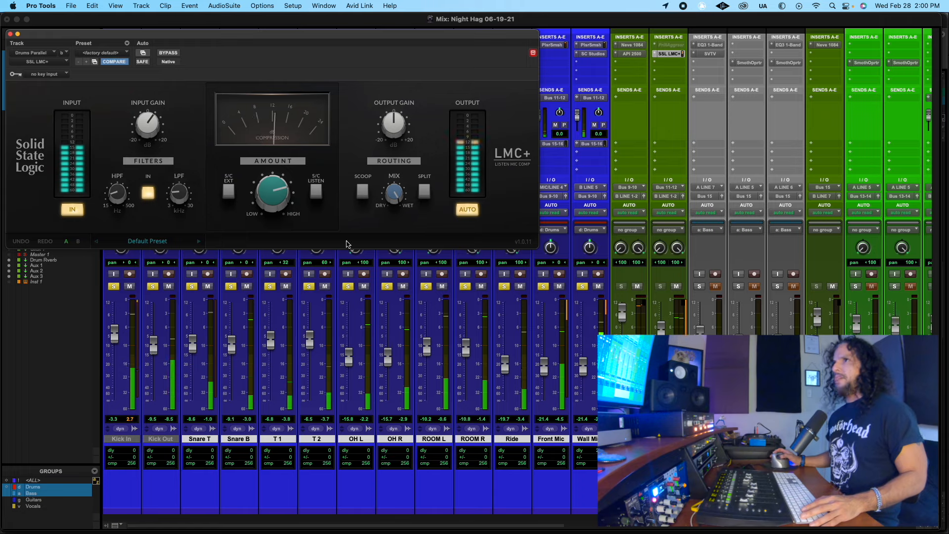
{"action": "mouse_move", "coordinate": [456, 235]}
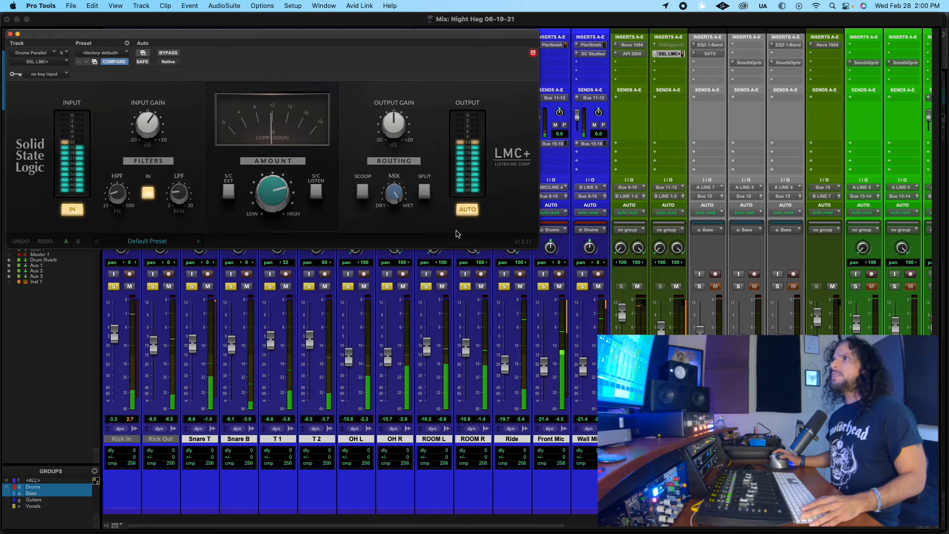
- Toggle the parallel aux mute and try the LMC+ scoop routing option
{"action": "left_click", "coordinate": [676, 286]}
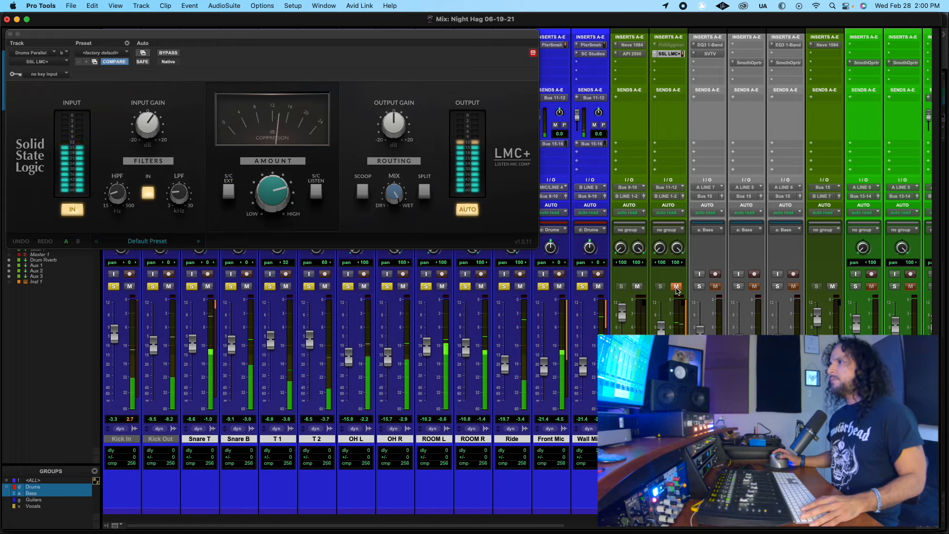
{"action": "mouse_move", "coordinate": [676, 286]}
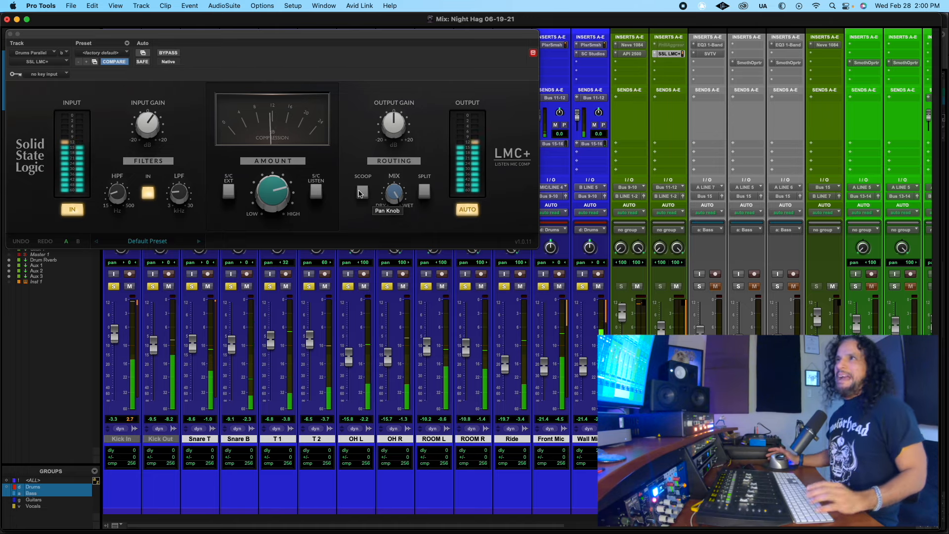
{"action": "left_click", "coordinate": [393, 194]}
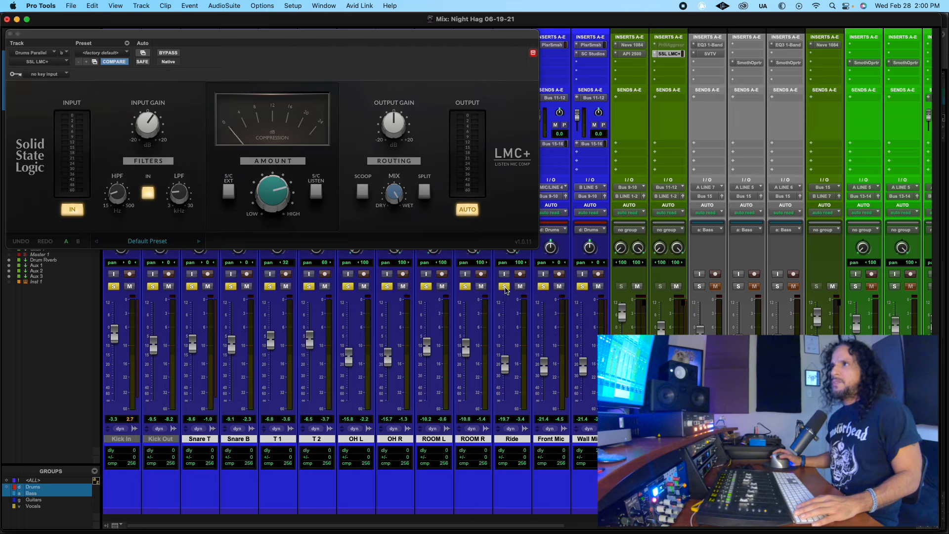
{"action": "mouse_move", "coordinate": [425, 212]}
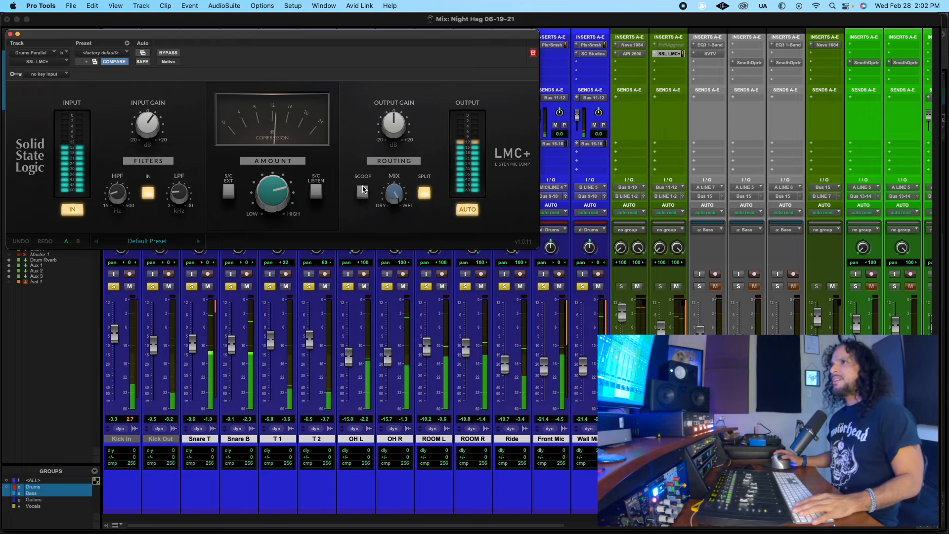
- Audition scoop on and off, then mute the Drums Parallel aux
{"action": "left_click", "coordinate": [361, 193]}
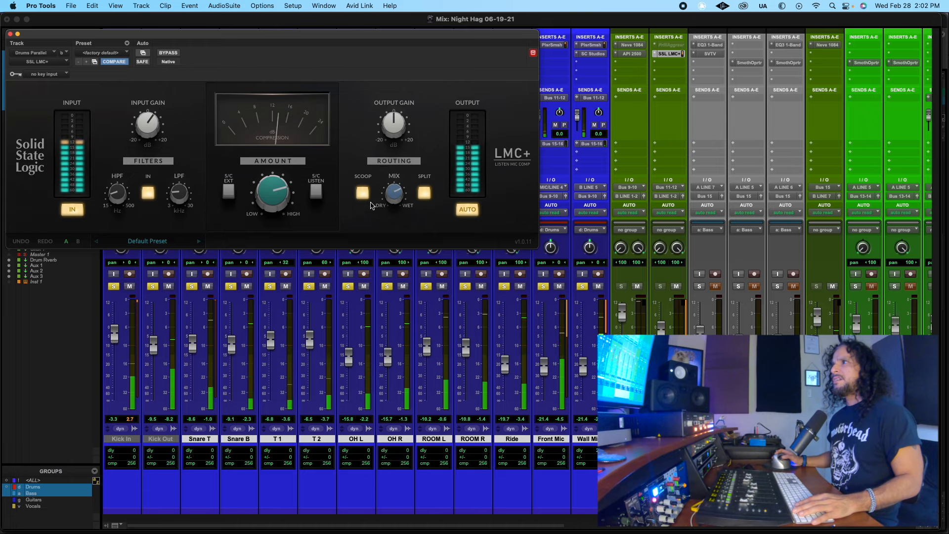
{"action": "left_click", "coordinate": [362, 193]}
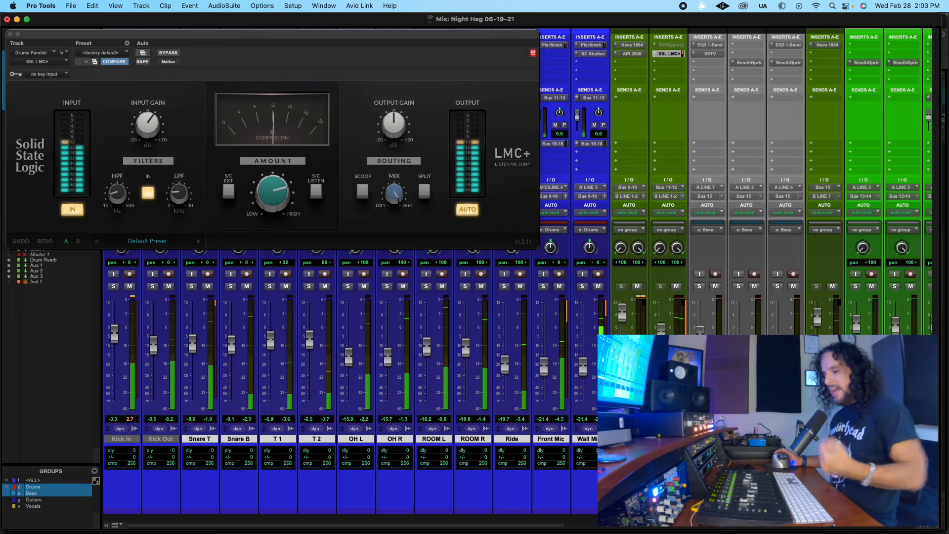
{"action": "left_click", "coordinate": [676, 286]}
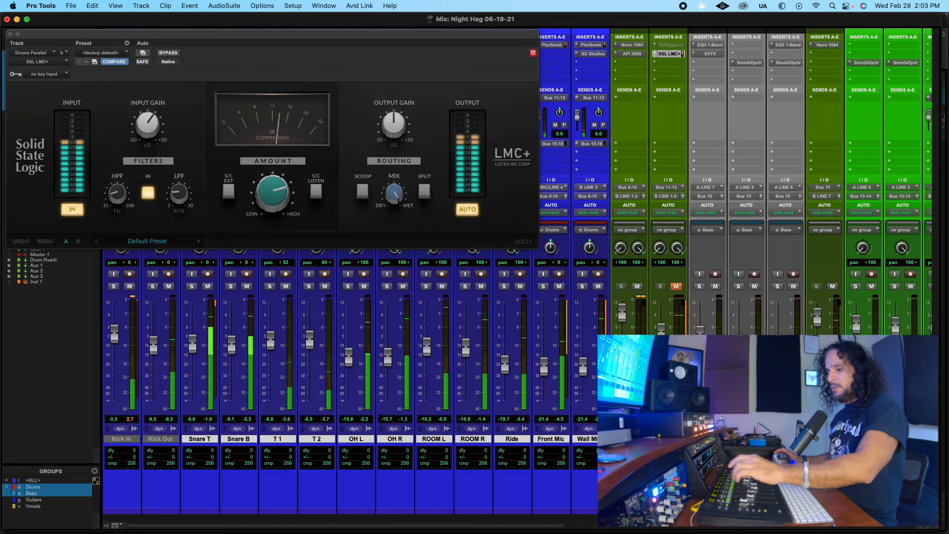